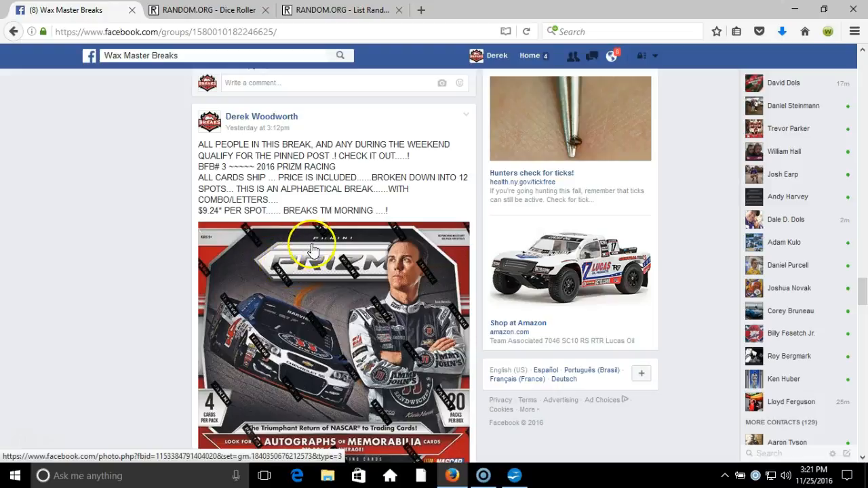
Roll two dice on the Dice Roller (3 and 3), then switch to the List Randomizer with the 12 team spots
scroll("down", 3)
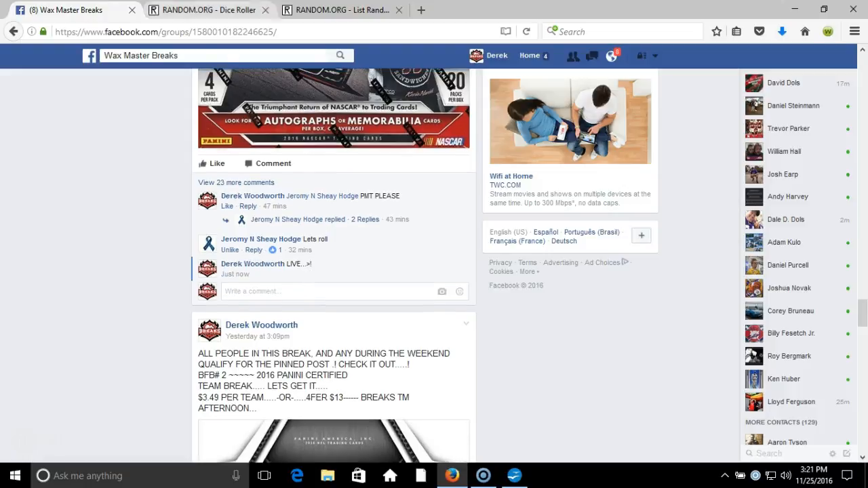
left_click(197, 9)
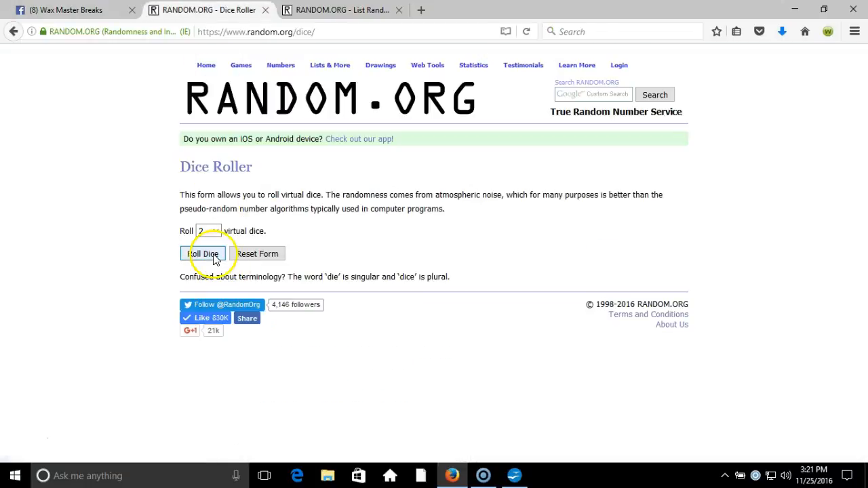
left_click(202, 254)
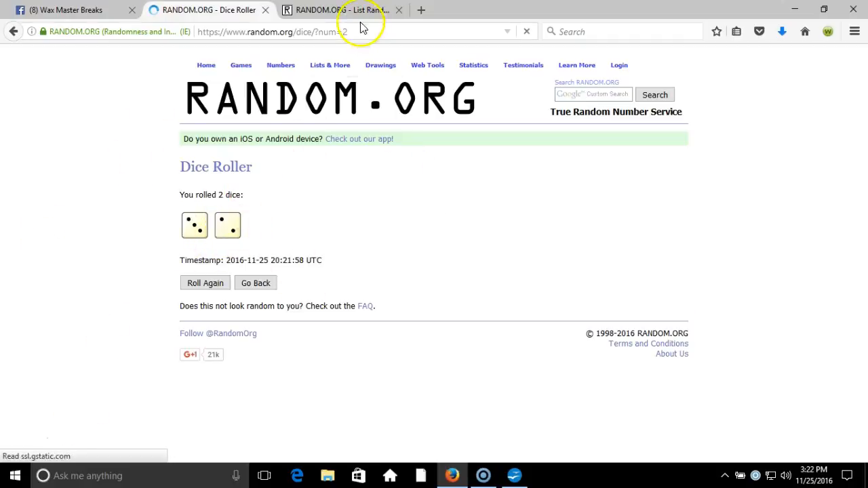
left_click(339, 10)
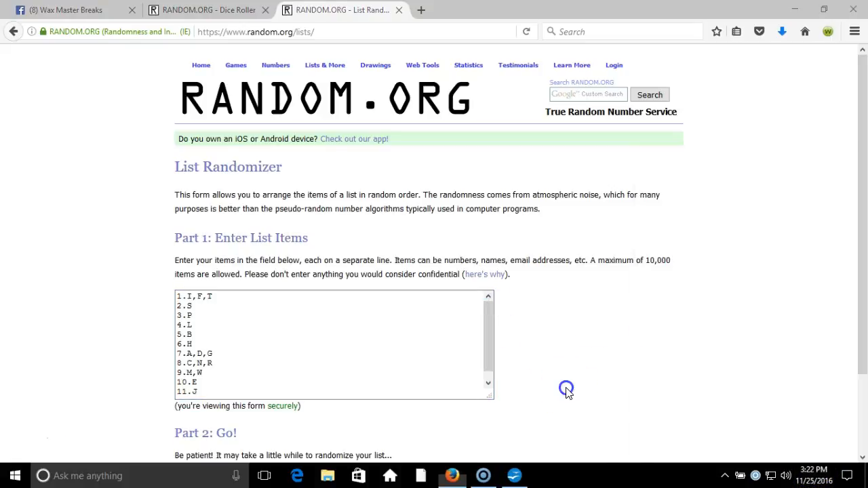
Randomize the 12 letter groups, then reshuffle them a second time
left_click(202, 385)
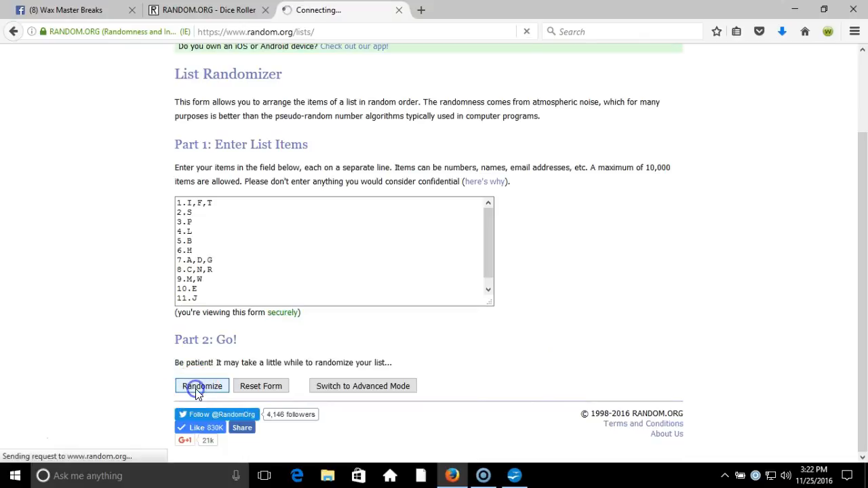
left_click(200, 385)
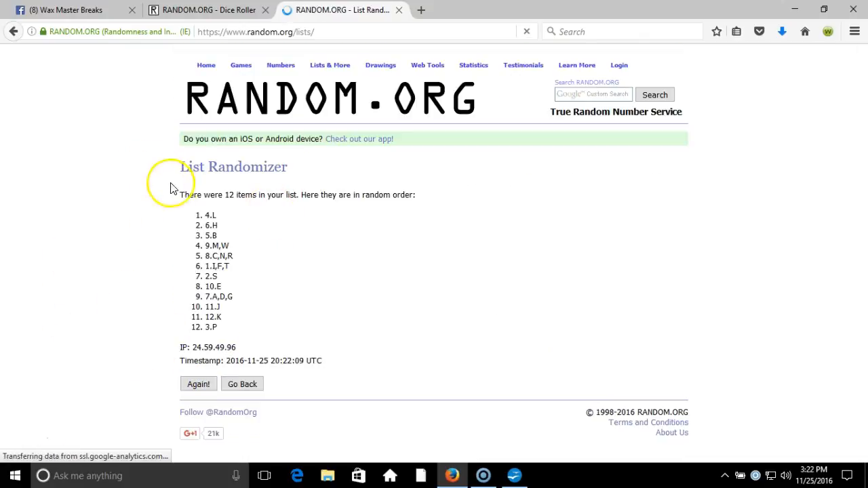
left_click(198, 384)
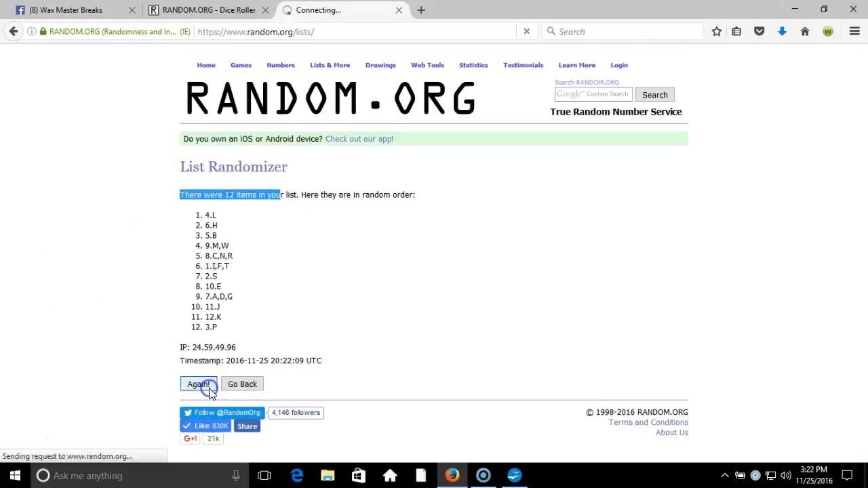
left_click(198, 383)
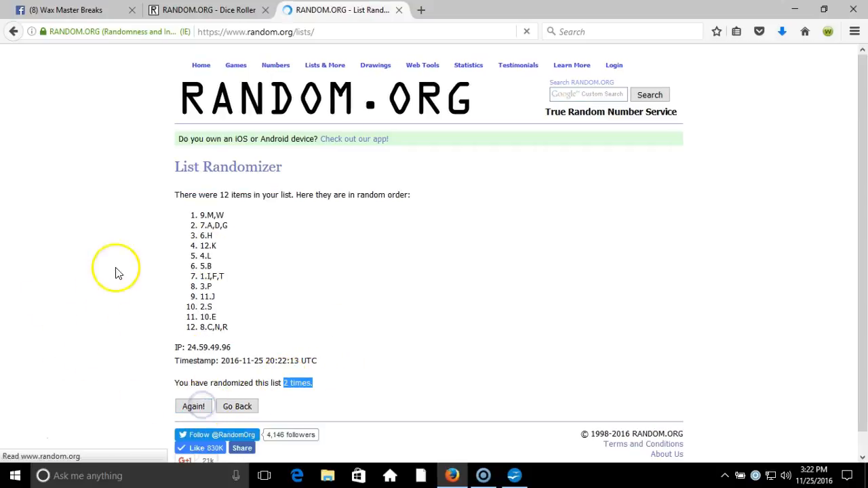
Reshuffle the list a third and fourth time to settle the final random order
left_click(192, 407)
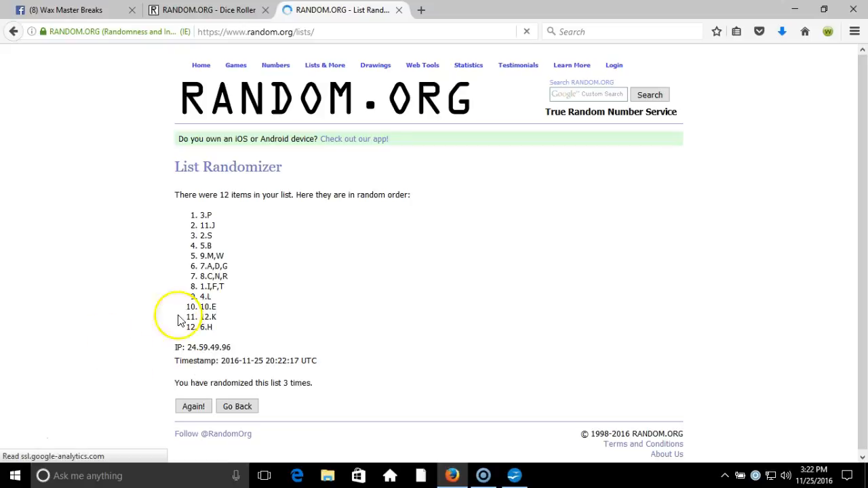
mouse_move(85, 250)
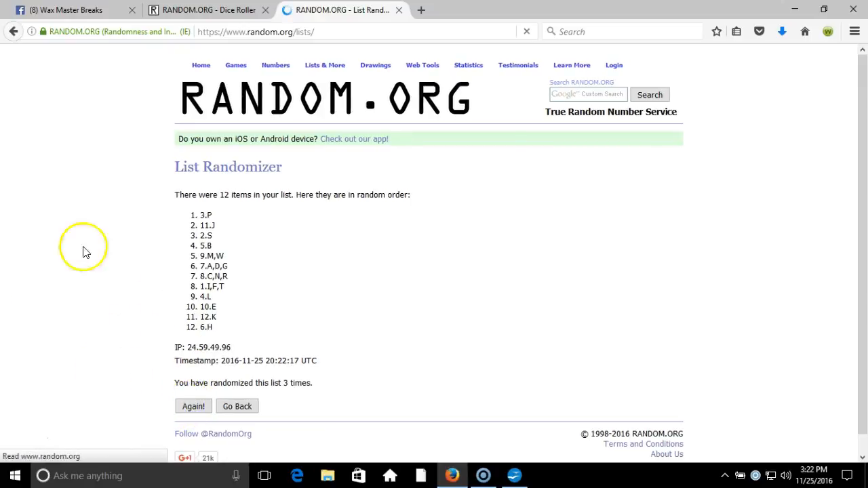
left_click(193, 407)
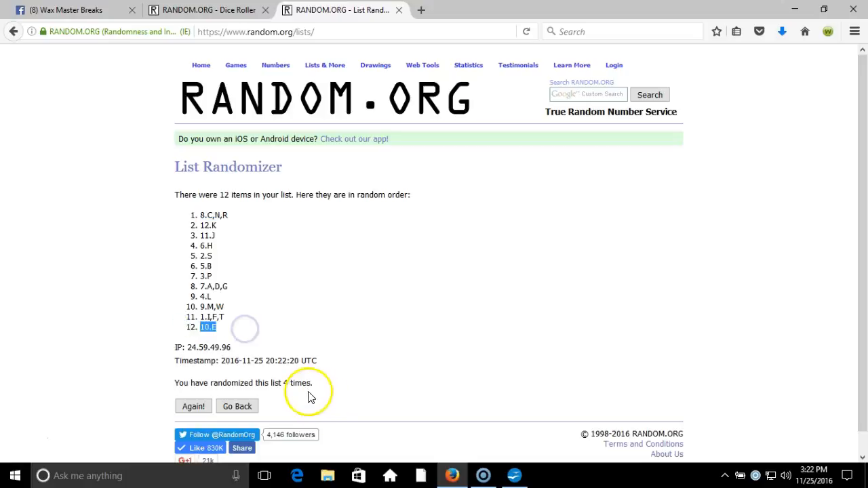
left_click(206, 10)
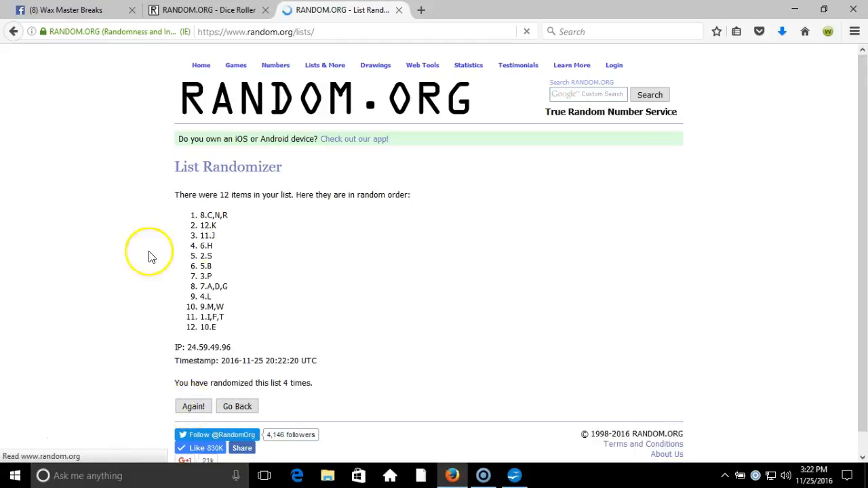
left_click(193, 407)
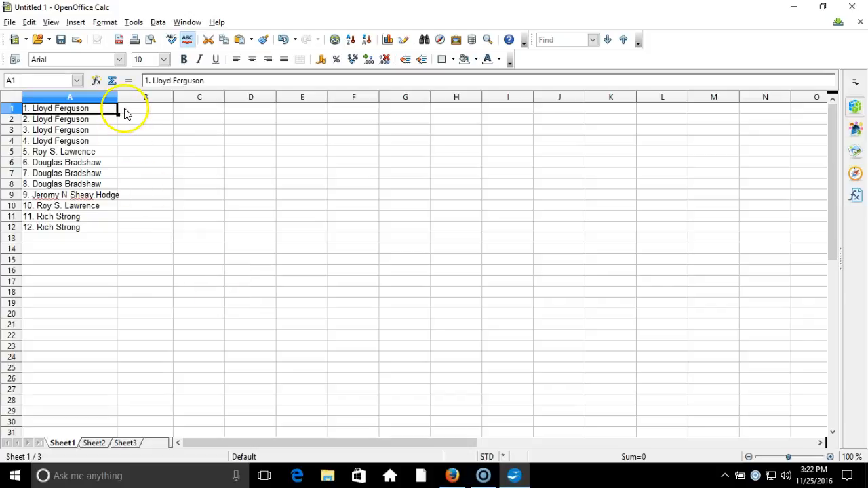
Paste the shuffled team spots into column B starting at B1, beside the 12 participant names
left_click(155, 109)
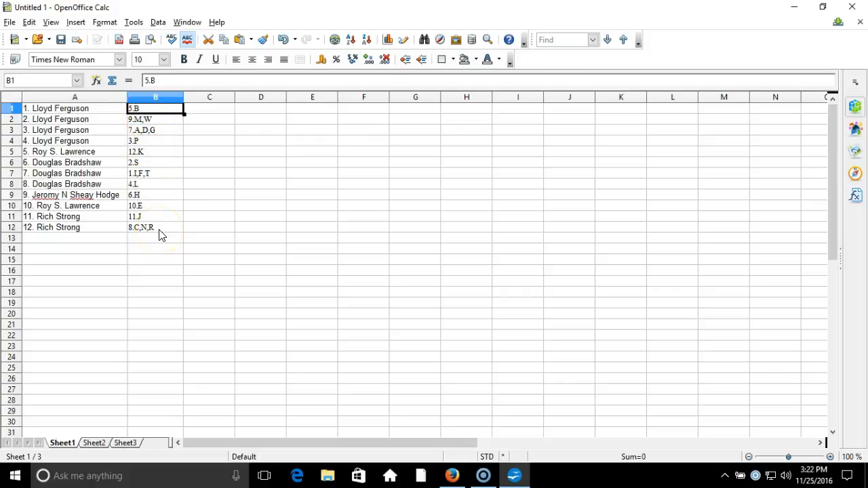
mouse_move(170, 297)
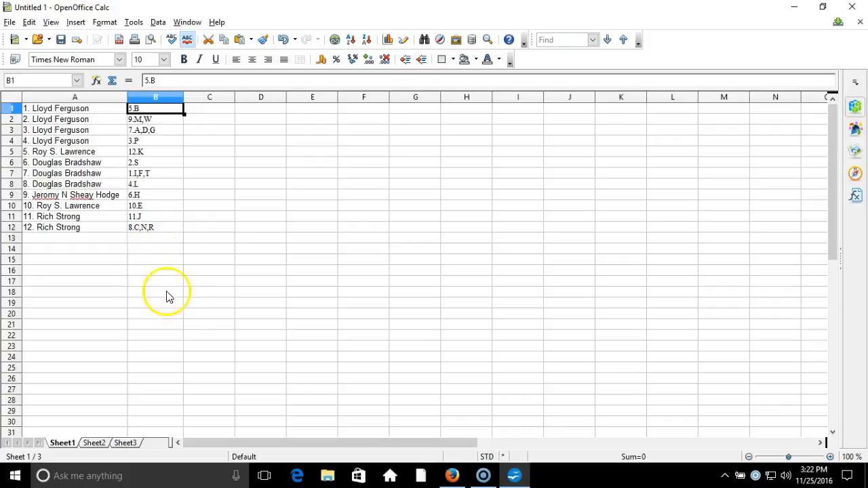
mouse_move(30, 451)
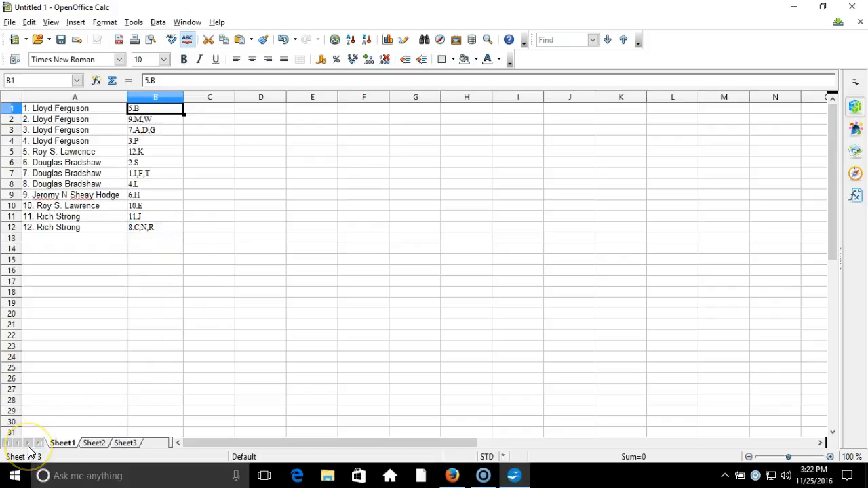